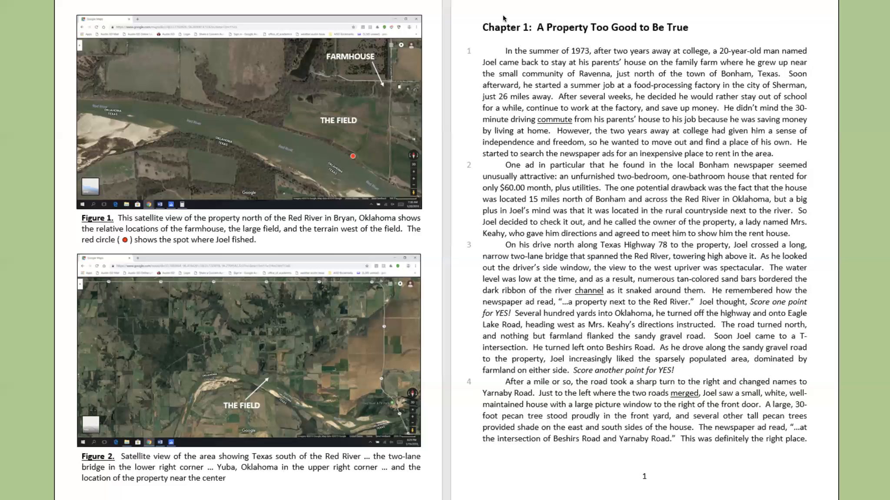
{"action": "mouse_move", "coordinate": [508, 23]}
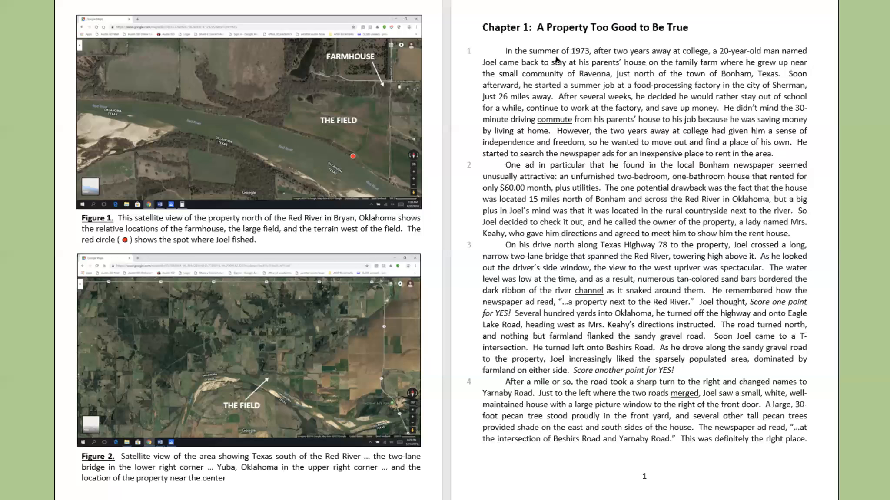
{"action": "mouse_move", "coordinate": [553, 49]}
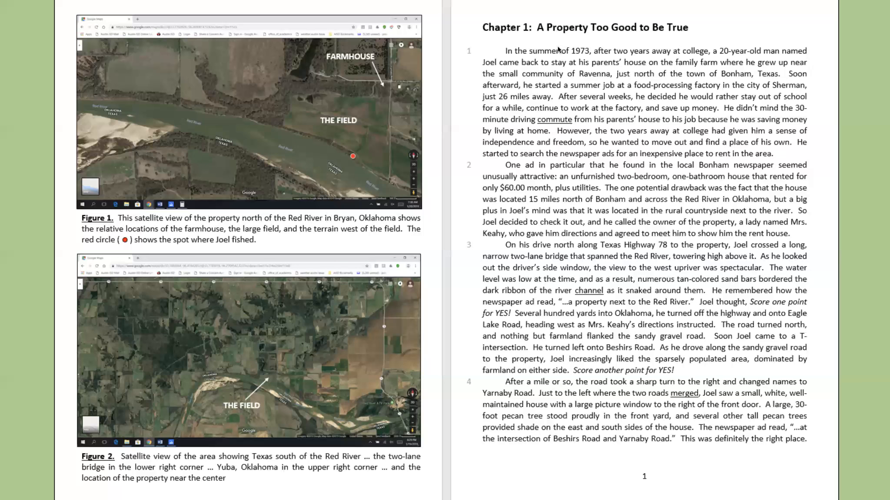
{"action": "mouse_move", "coordinate": [557, 62]}
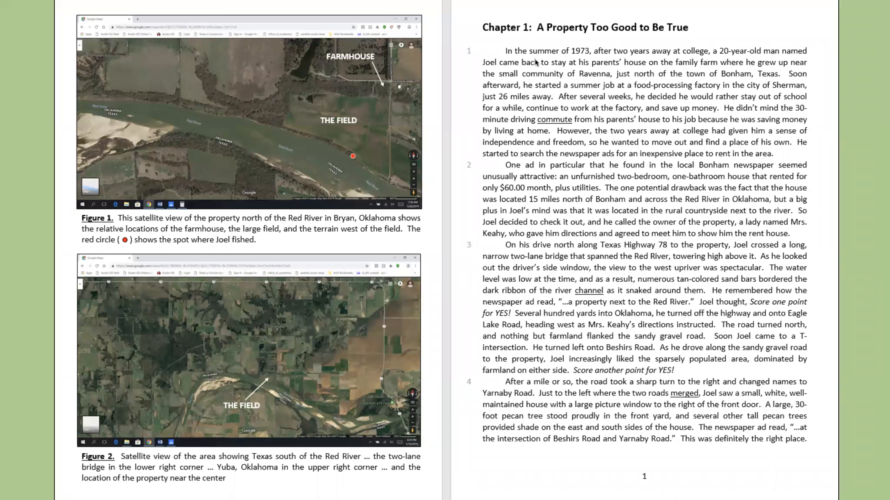
{"action": "scroll", "scroll_direction": "down", "scroll_amount": 3}
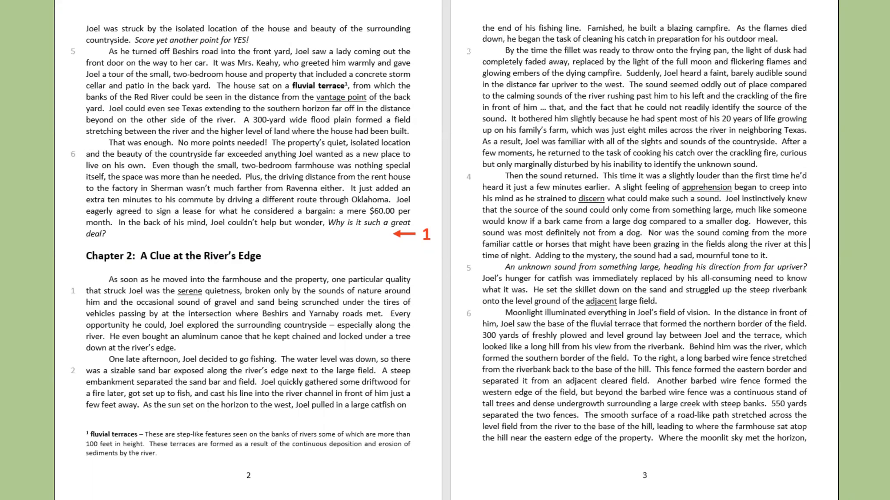
{"action": "mouse_move", "coordinate": [650, 45]}
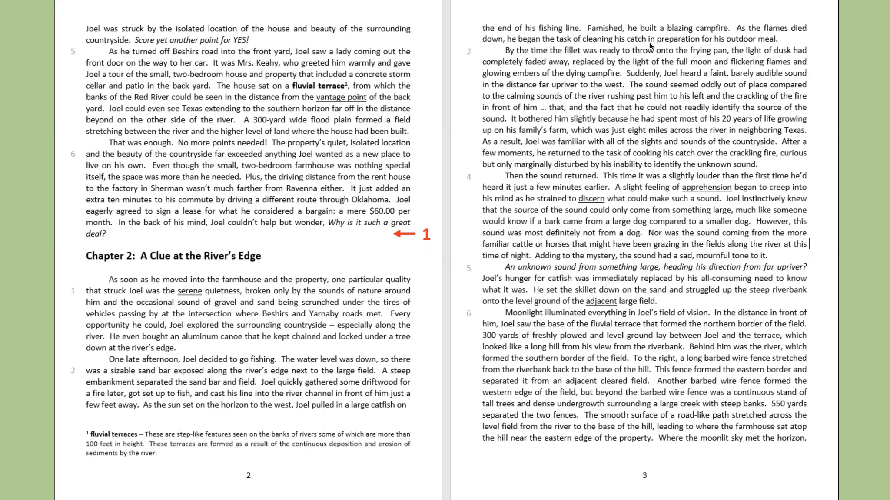
{"action": "mouse_move", "coordinate": [521, 13]}
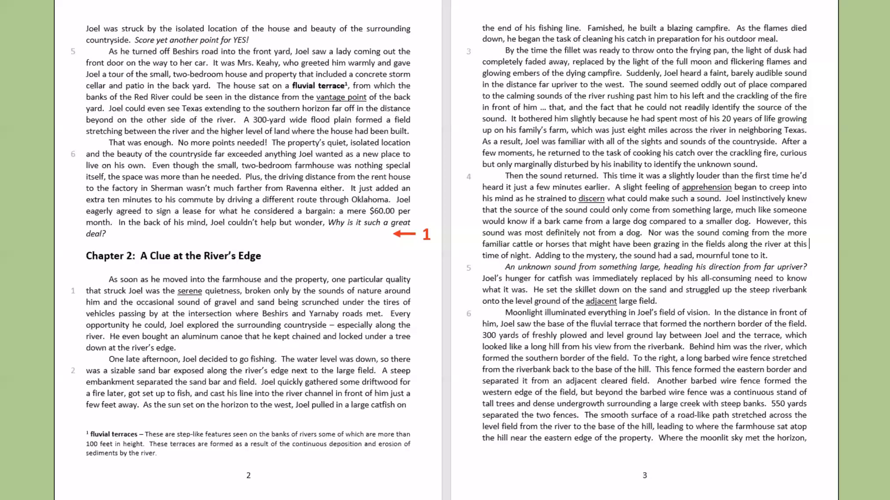
{"action": "mouse_move", "coordinate": [484, 14]}
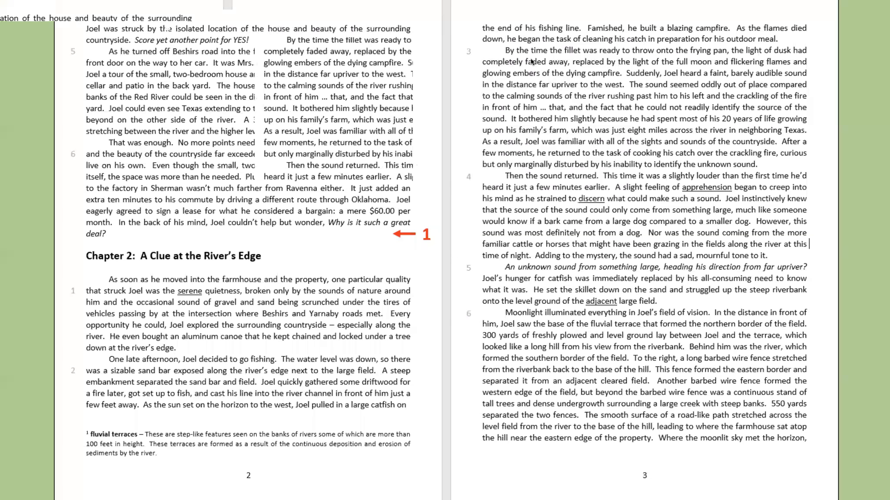
{"action": "scroll", "scroll_direction": "down", "scroll_amount": 3}
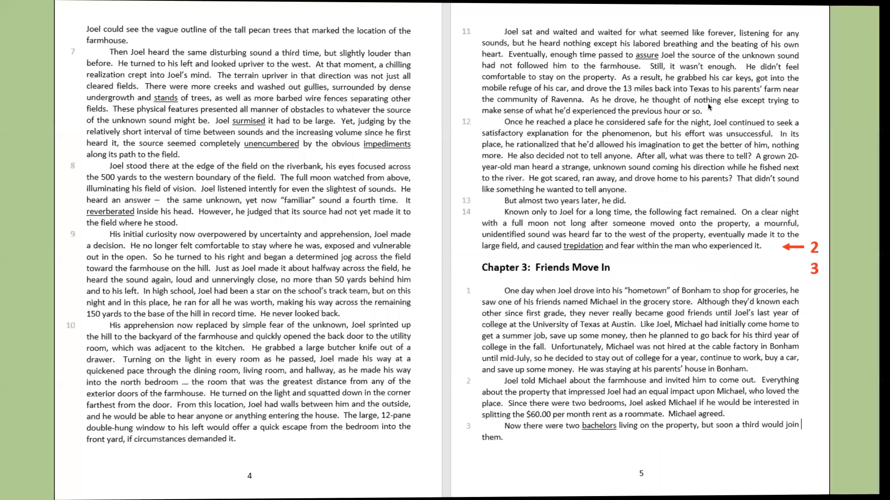
{"action": "scroll", "scroll_direction": "down", "scroll_amount": 3}
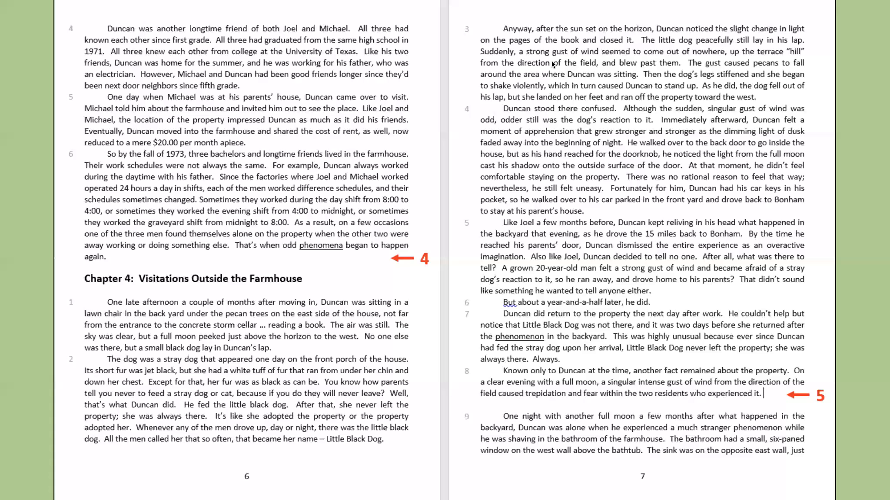
{"action": "mouse_move", "coordinate": [573, 71]}
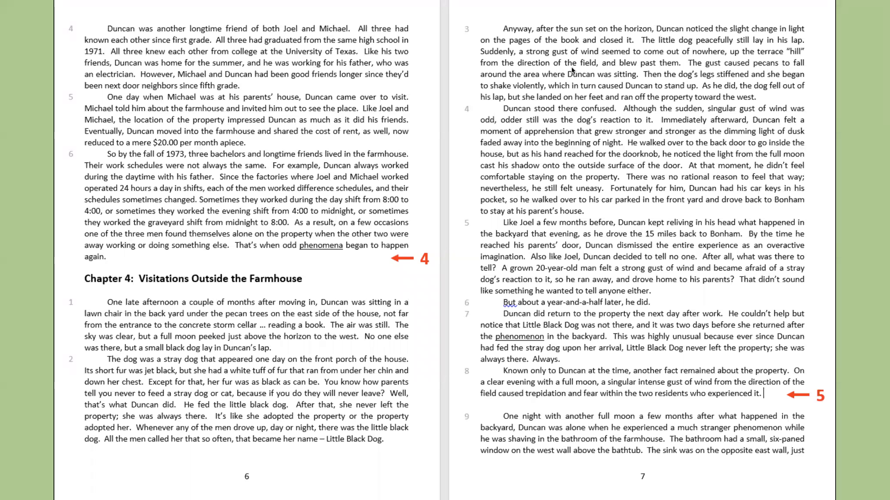
{"action": "mouse_move", "coordinate": [574, 71]}
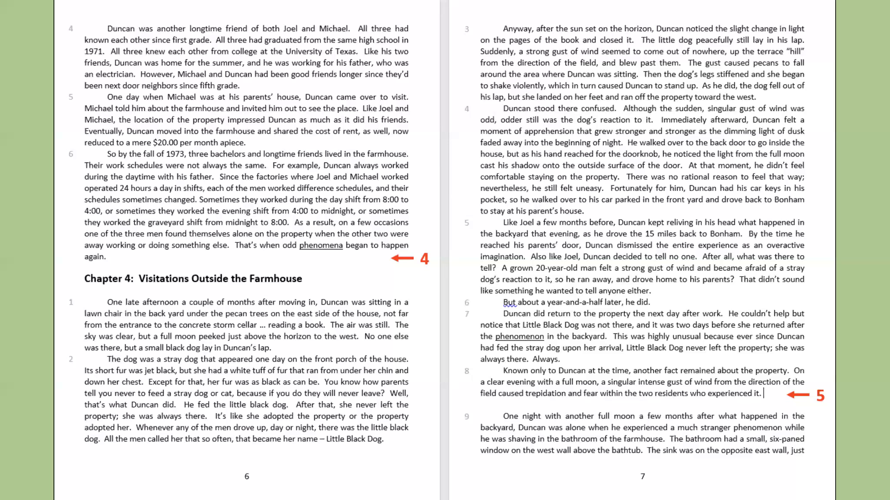
{"action": "mouse_move", "coordinate": [525, 52]}
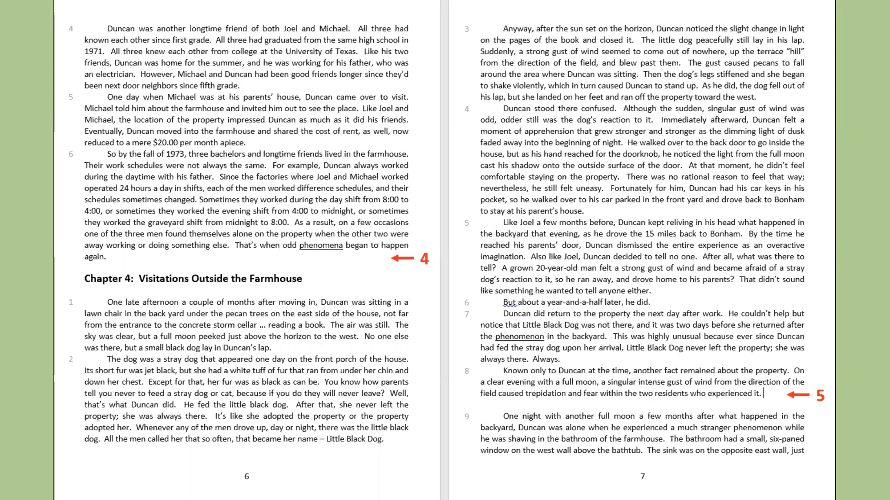
{"action": "mouse_move", "coordinate": [499, 22]}
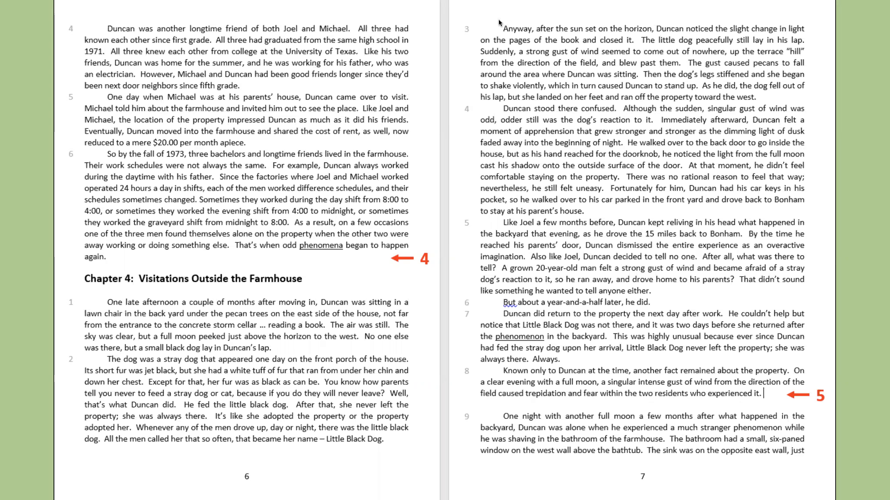
{"action": "mouse_move", "coordinate": [519, 61]}
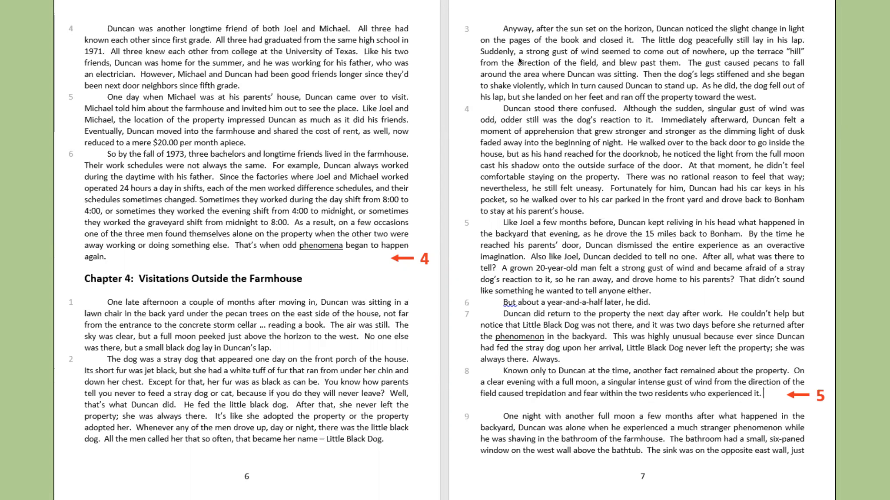
{"action": "scroll", "scroll_direction": "down", "scroll_amount": 3}
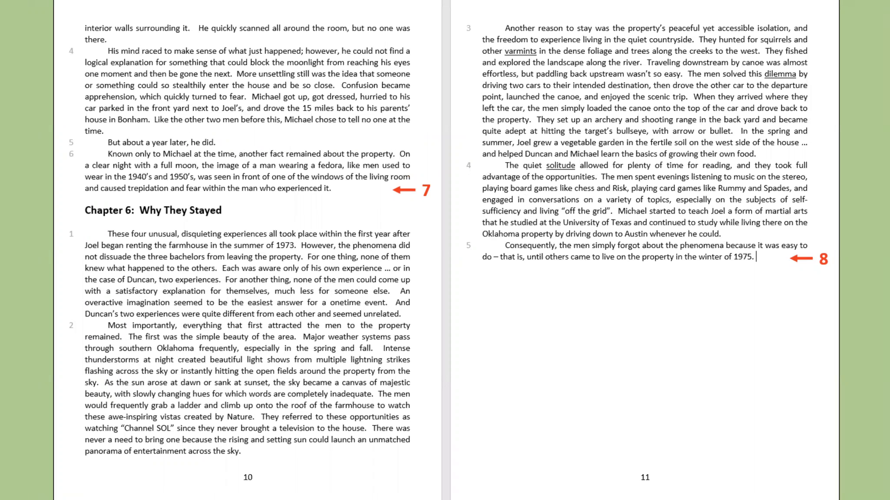